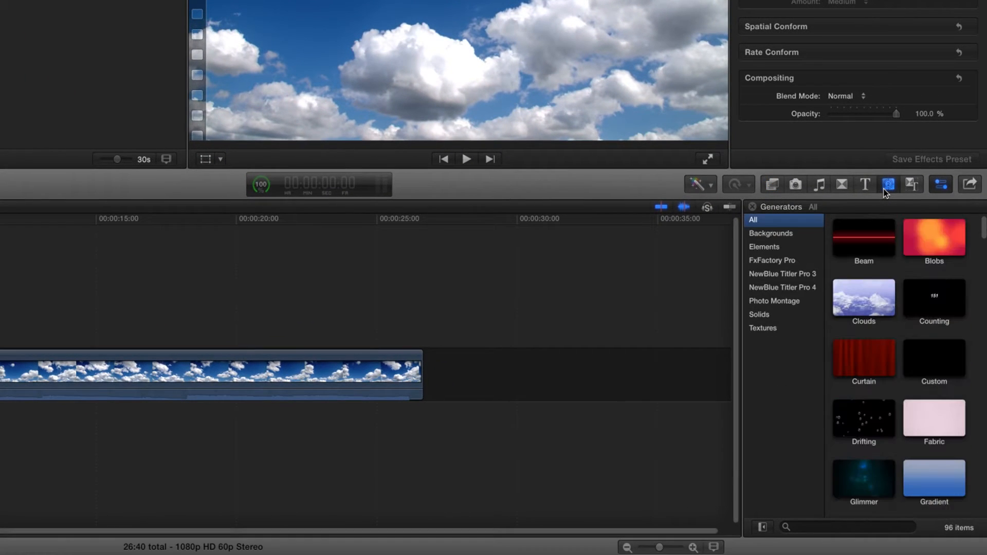
Place the Titler Pro 4 (1920x1080) generator above the clouds clip in the timeline.
{"action": "left_click", "coordinate": [782, 287]}
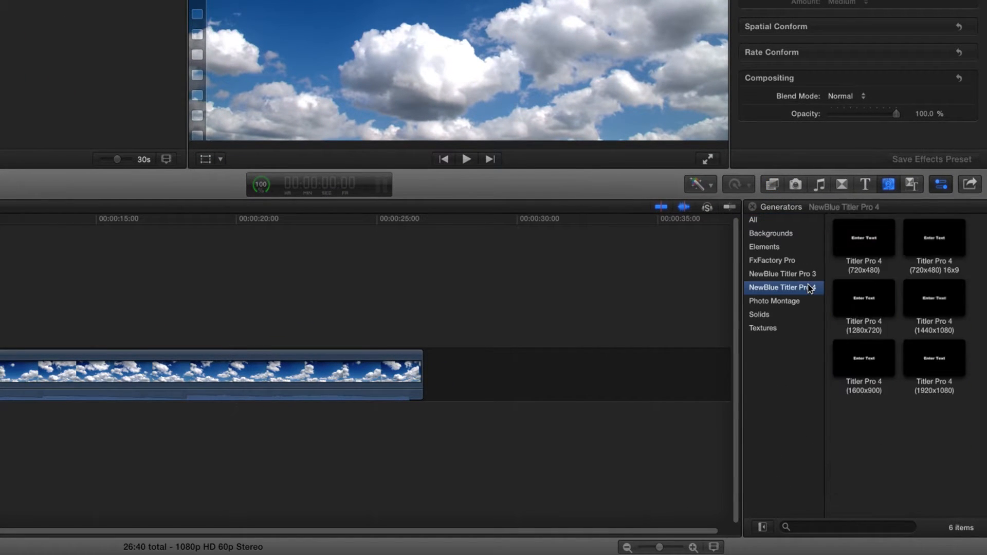
{"action": "left_click", "coordinate": [933, 359]}
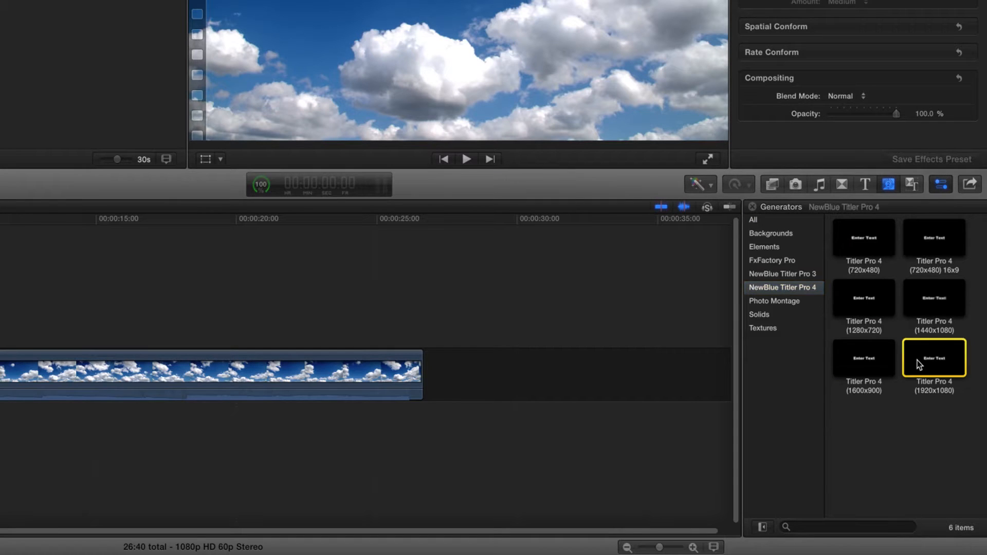
{"action": "left_click_drag", "start_coordinate": [934, 358], "coordinate": [166, 302]}
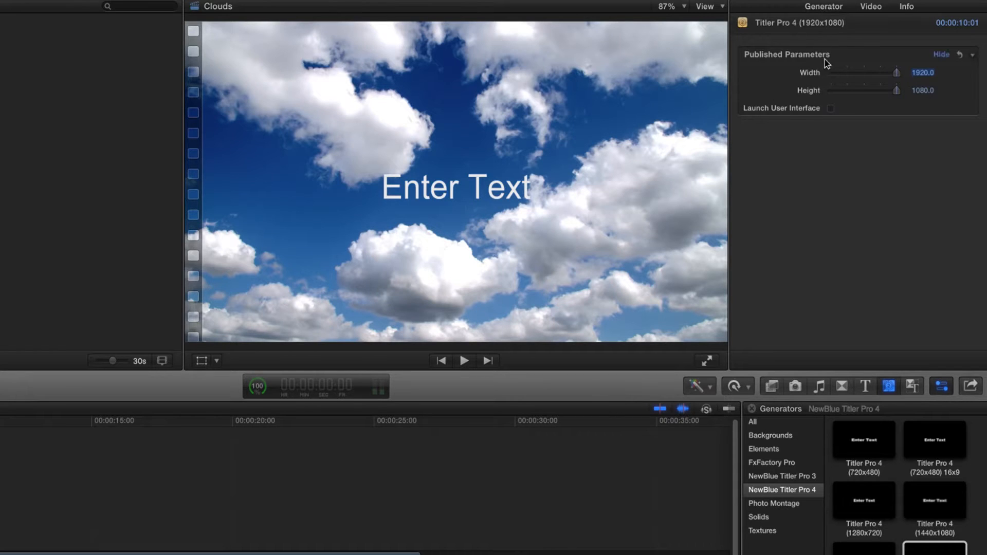
Enable Launch User Interface to open Quick Edit and select the blank Title 04.
{"action": "left_click", "coordinate": [831, 107]}
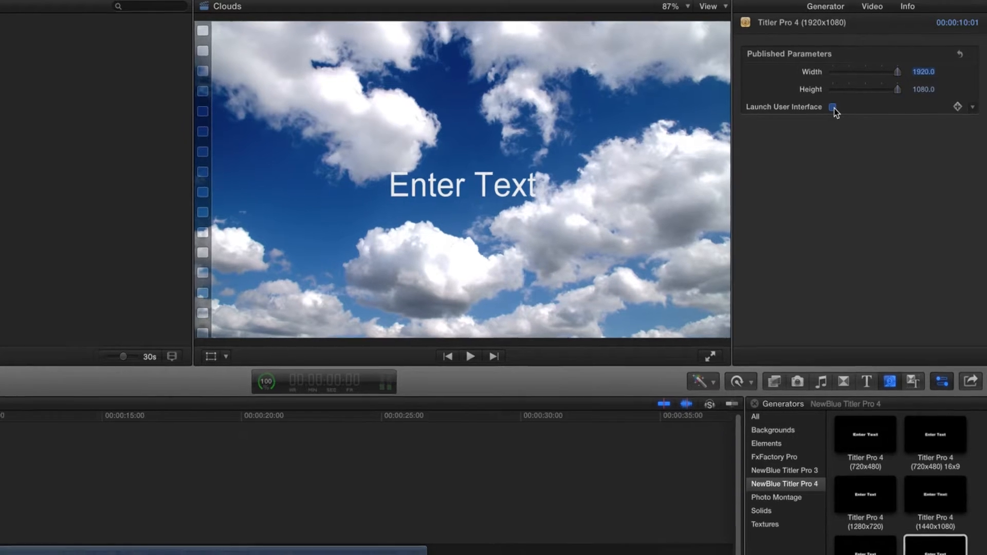
{"action": "left_click", "coordinate": [835, 107]}
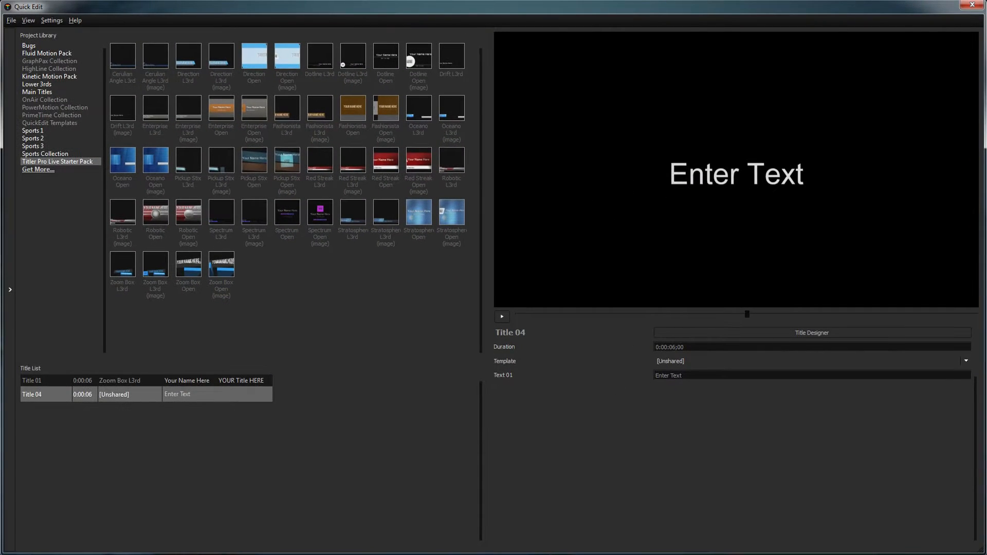
{"action": "left_click", "coordinate": [811, 332]}
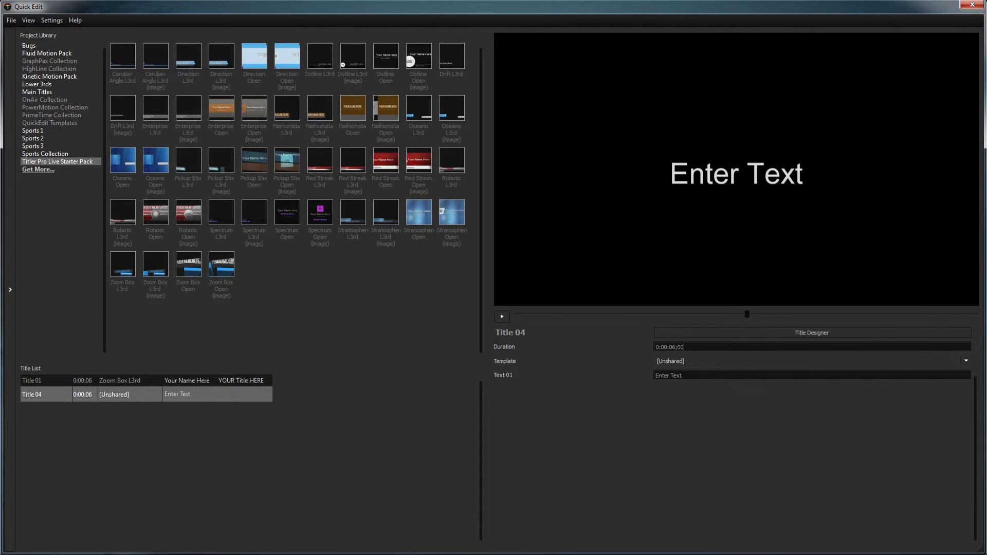
{"action": "left_click", "coordinate": [51, 19]}
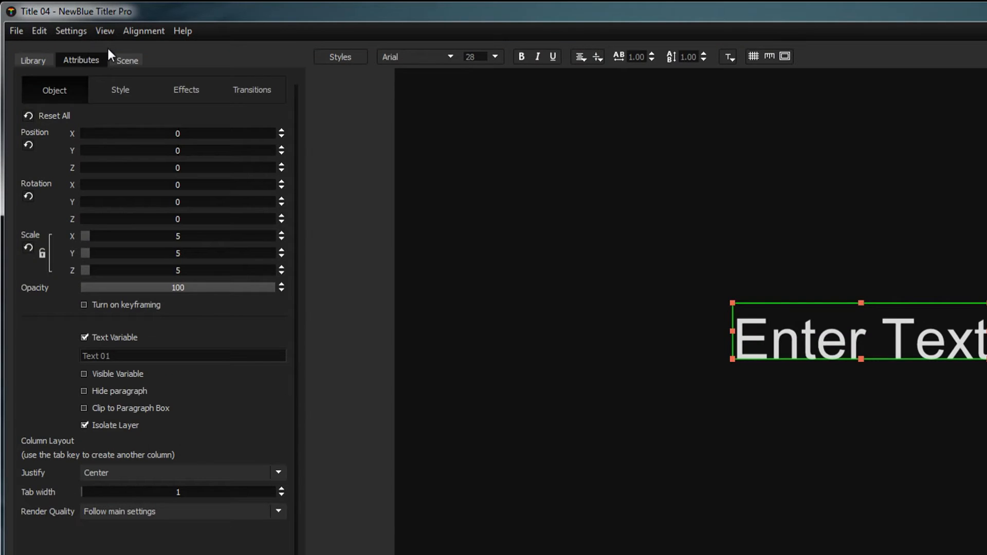
Return from the Title Designer to Quick Edit via Settings > Go to QuickEdit.
{"action": "left_click", "coordinate": [71, 30]}
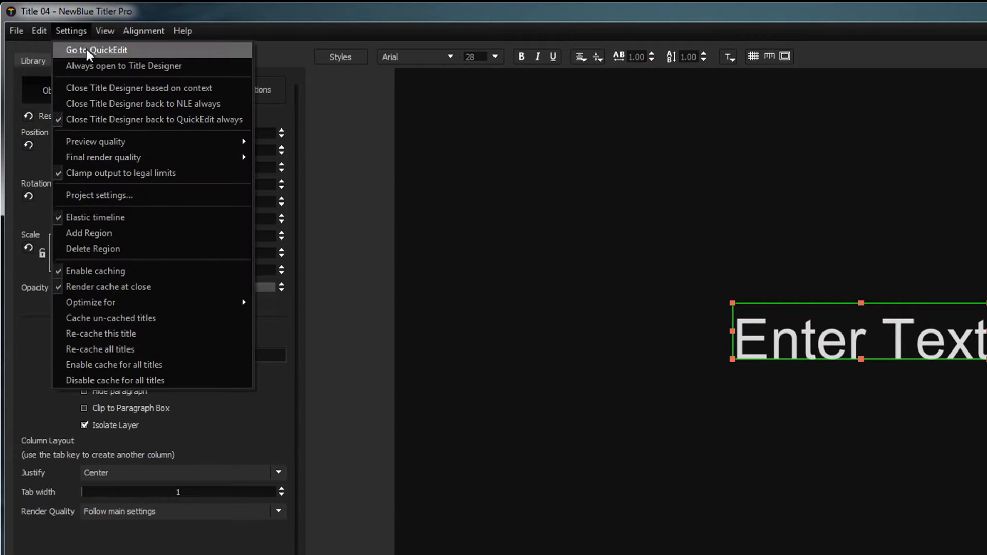
{"action": "left_click", "coordinate": [95, 50]}
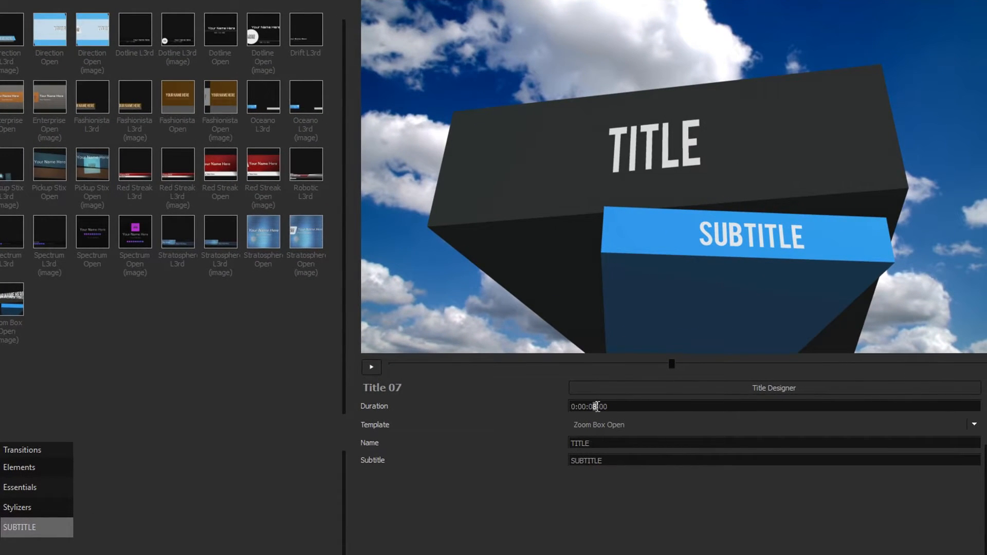
Apply the Zoom Box L3rd (Custom) template and enter the subtitle DYNAMIC 3D TITLES.
{"action": "left_click", "coordinate": [975, 424]}
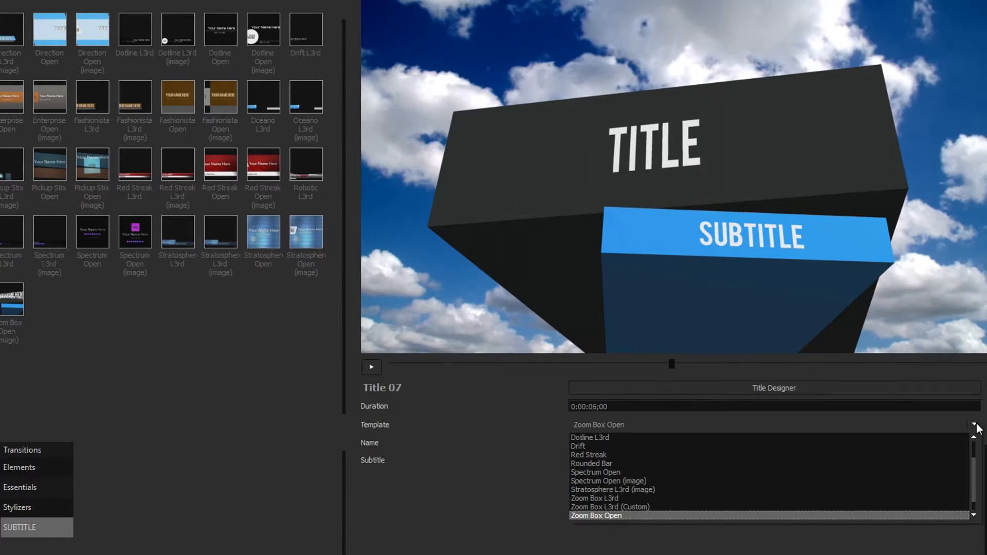
{"action": "left_click", "coordinate": [609, 507]}
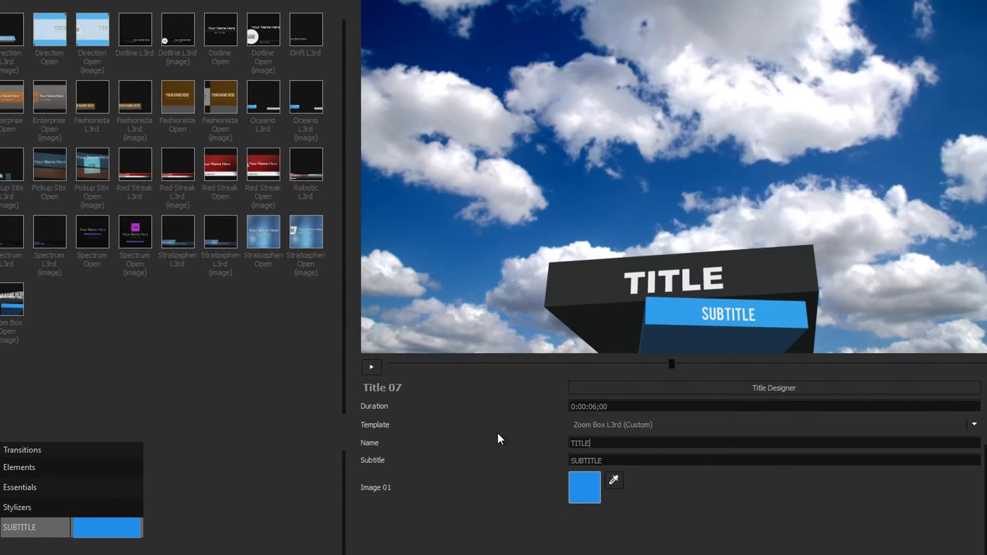
{"action": "type", "text": "DYNAMIC 3D TITLES"}
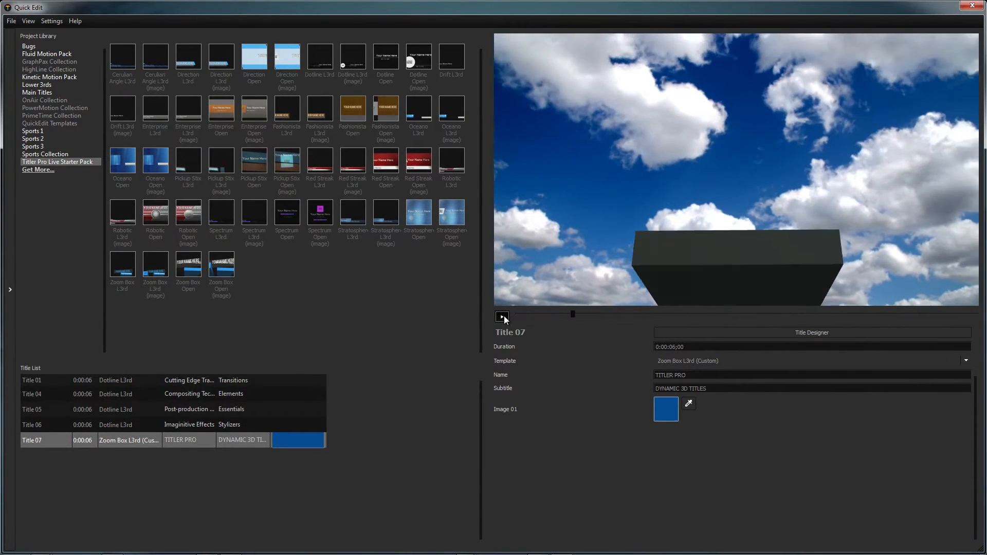
Play Title 07's animation preview, then move it into the full Title Designer.
{"action": "left_click", "coordinate": [501, 316]}
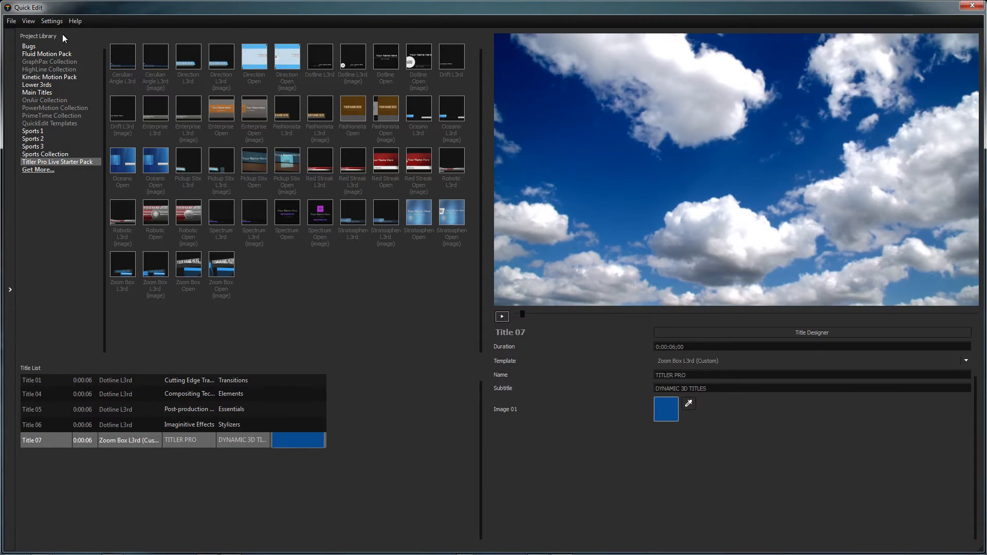
{"action": "left_click", "coordinate": [52, 21]}
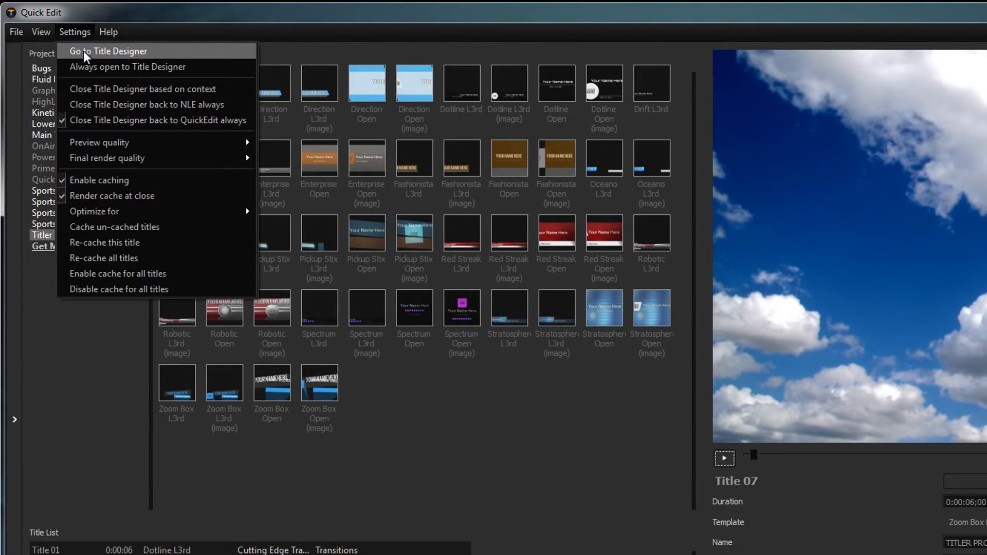
{"action": "left_click", "coordinate": [107, 51]}
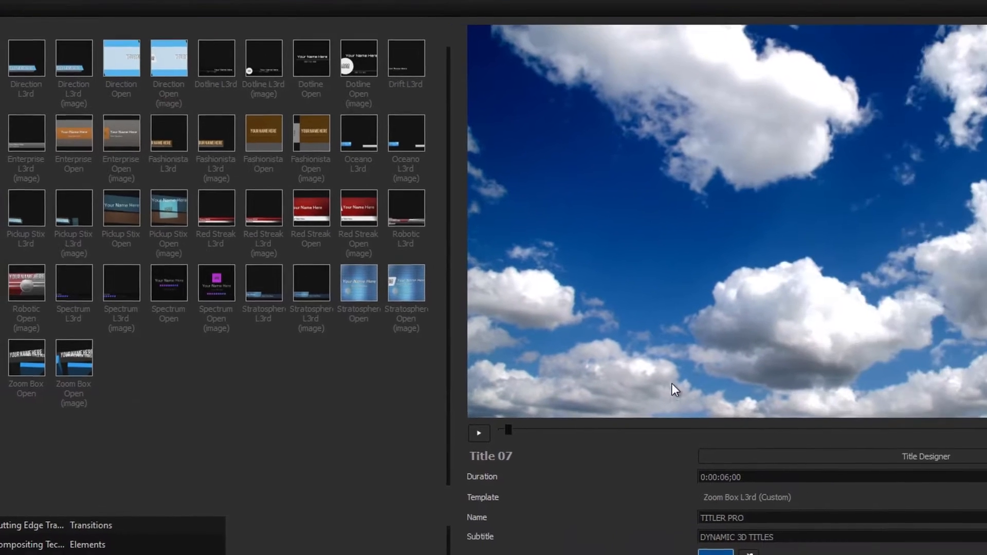
{"action": "left_click", "coordinate": [926, 457]}
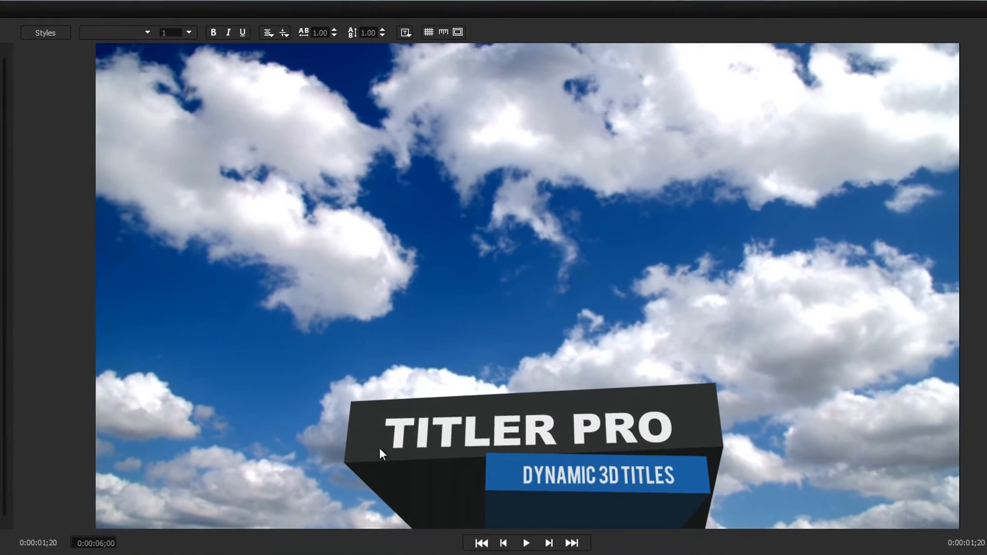
Set TITLER PRO to Bebas with 1.05 letter spacing, 1.10 line spacing, tight box and grid shown.
{"action": "left_click", "coordinate": [529, 428]}
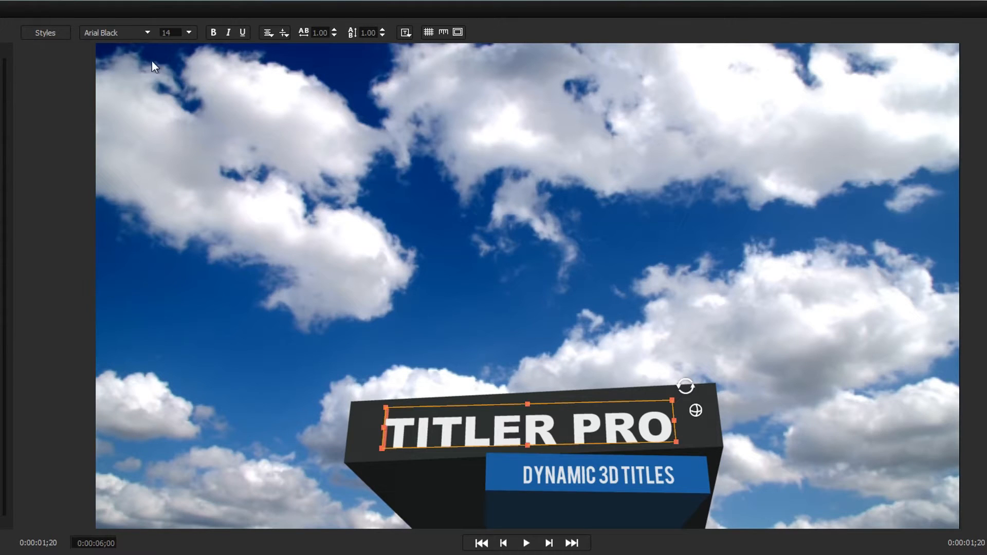
{"action": "left_click", "coordinate": [116, 31]}
{"action": "type", "text": "Bebas"}
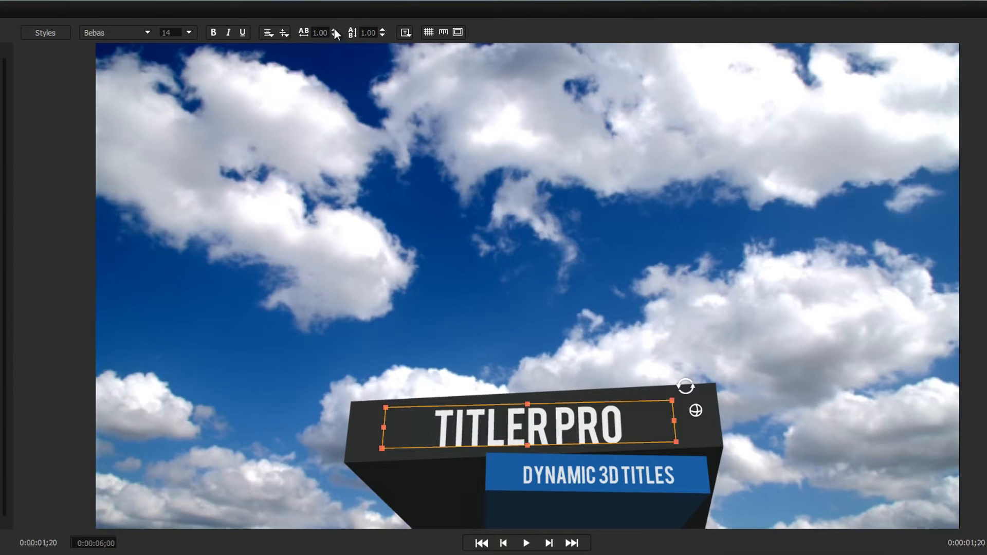
{"action": "left_click", "coordinate": [333, 30]}
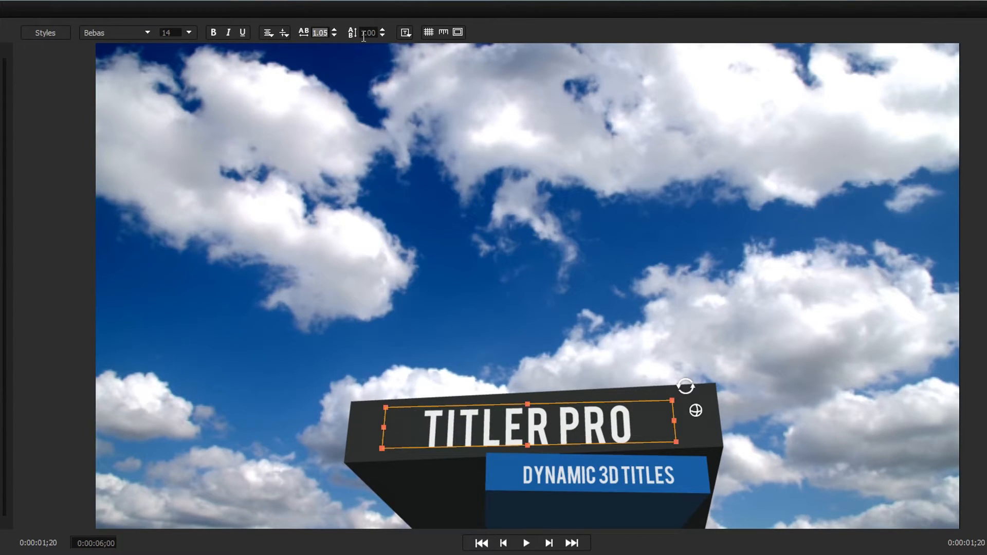
{"action": "left_click", "coordinate": [381, 30]}
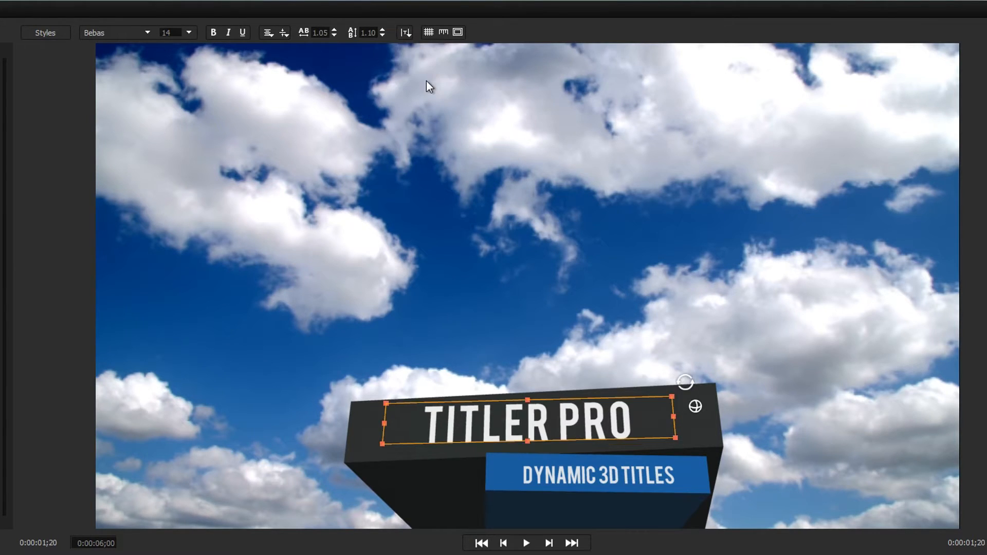
{"action": "left_click", "coordinate": [429, 32]}
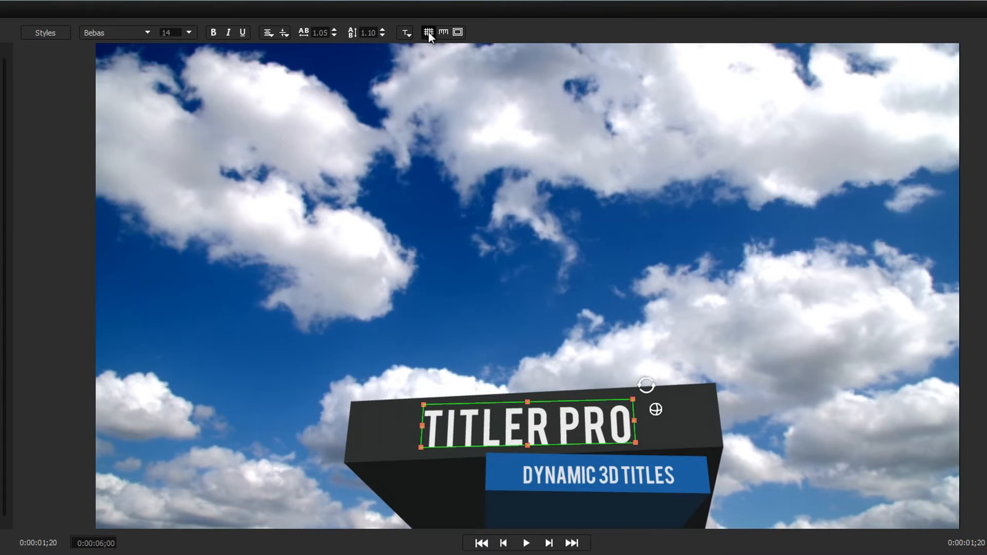
{"action": "left_click", "coordinate": [460, 33]}
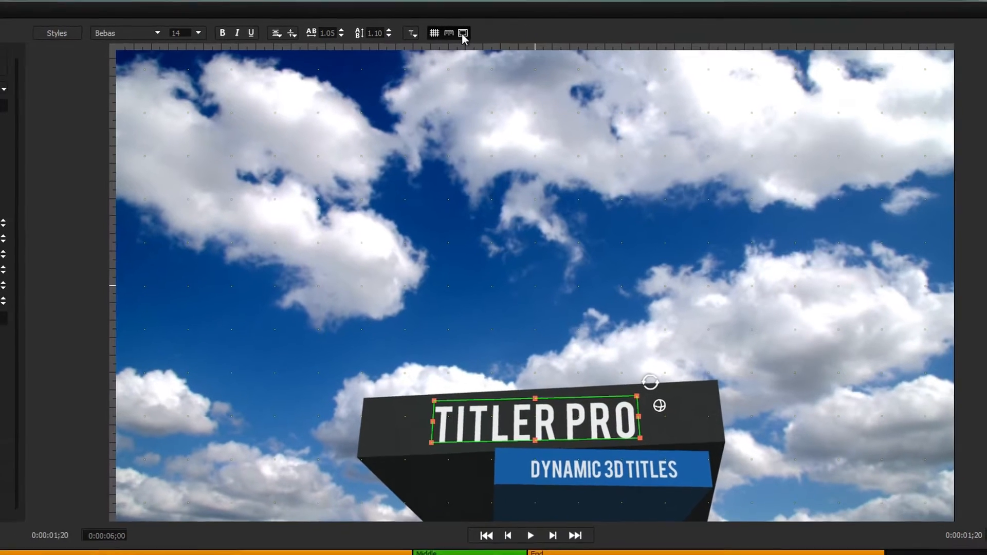
Open the Titler Pro 4 Shortcuts help page from the Help menu and read through it.
{"action": "left_click", "coordinate": [73, 21]}
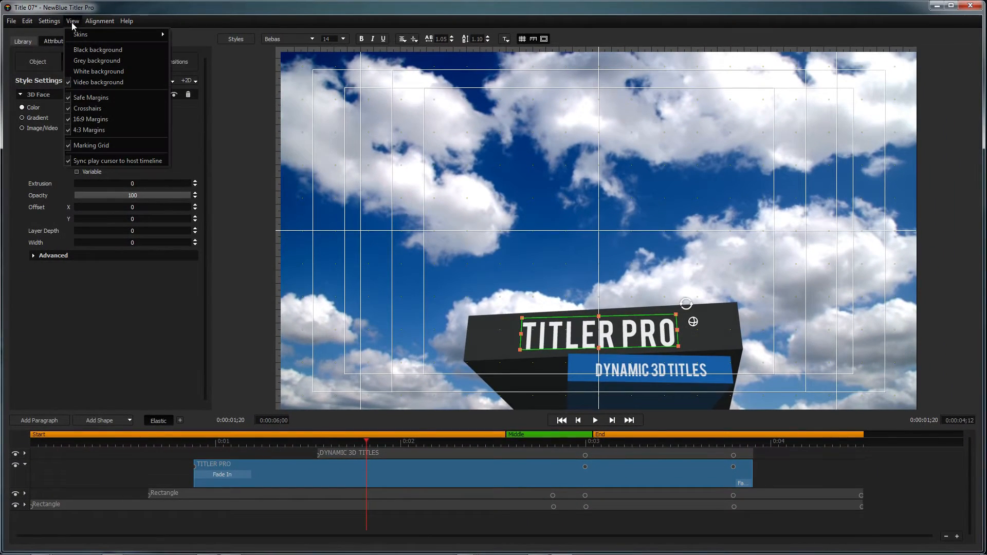
{"action": "mouse_move", "coordinate": [98, 81]}
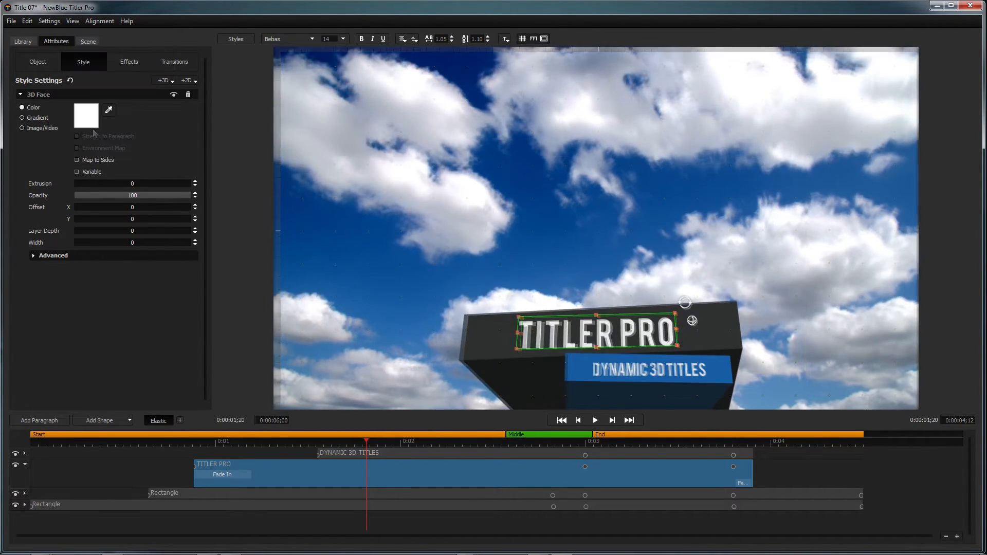
{"action": "left_click", "coordinate": [126, 20]}
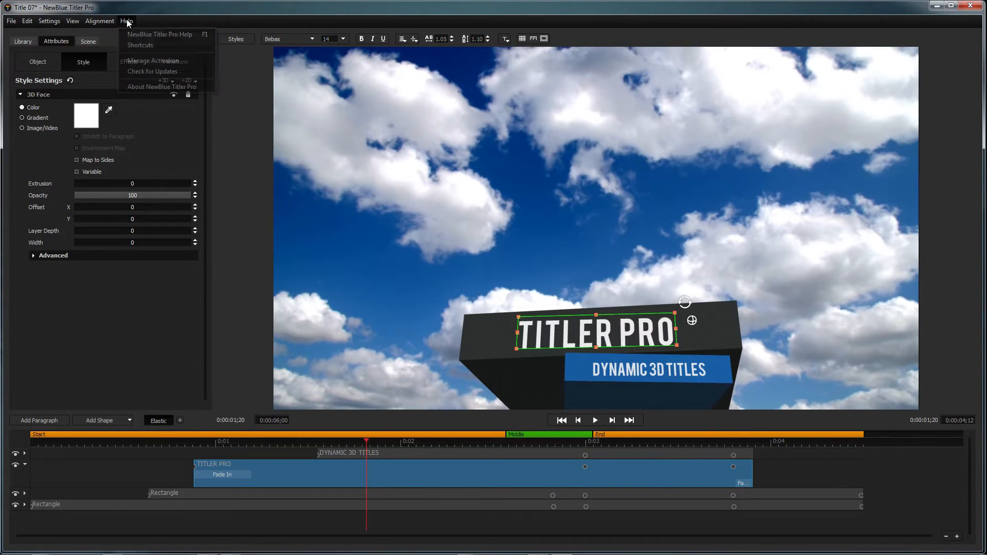
{"action": "left_click", "coordinate": [141, 45]}
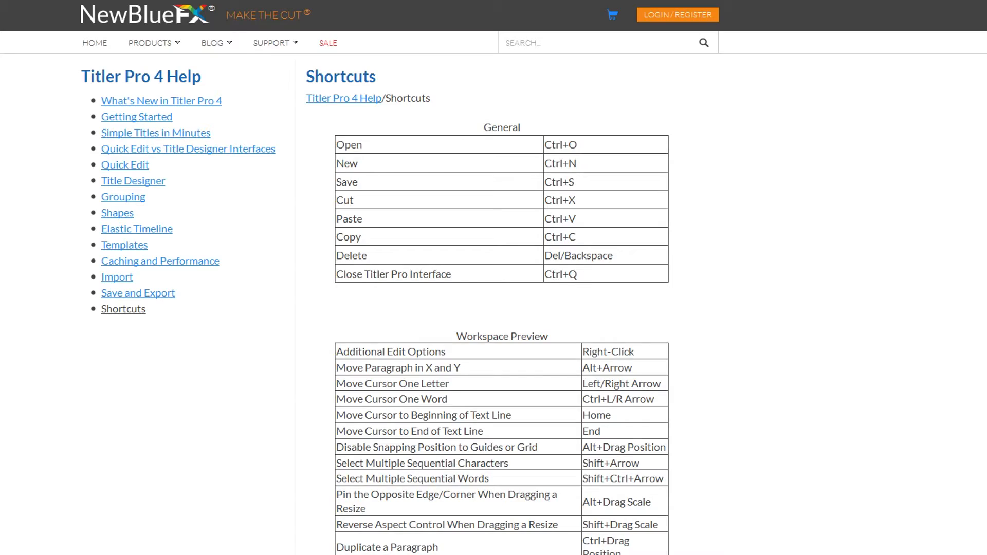
{"action": "scroll", "scroll_direction": "down", "scroll_amount": 3}
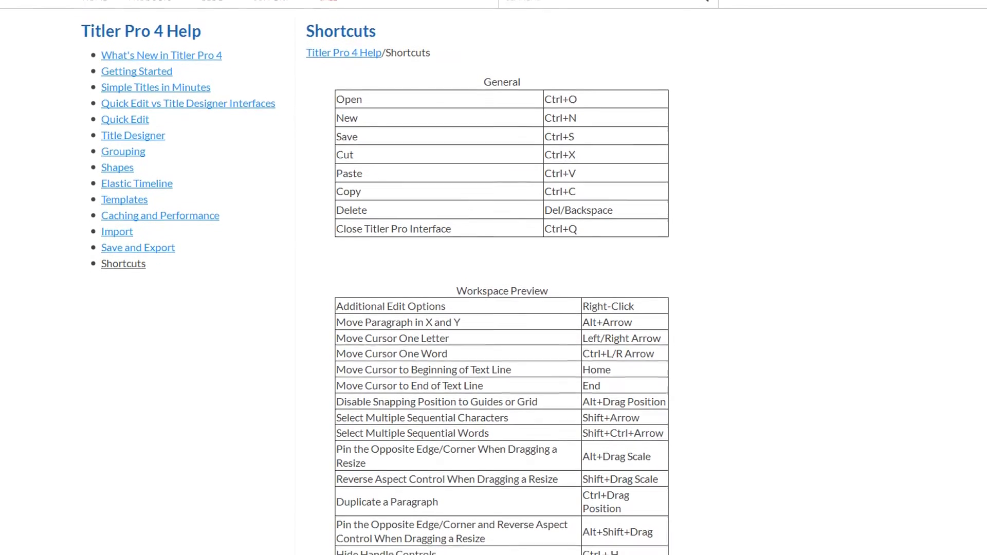
{"action": "scroll", "scroll_direction": "down", "scroll_amount": 3}
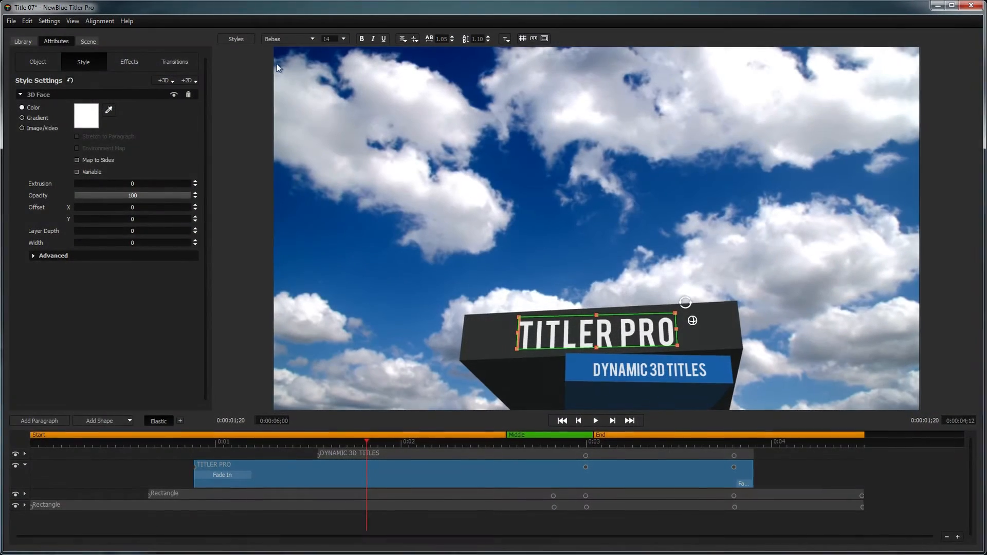
Preview the Cinematic Baseball and Blue Bam styles on TITLER PRO, then expand Paragraph Templates.
{"action": "left_click", "coordinate": [22, 42]}
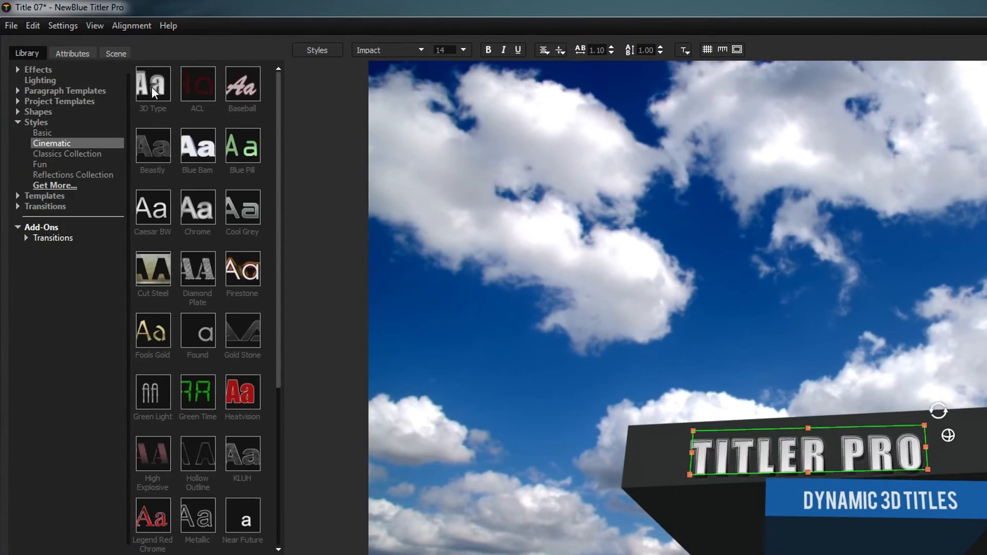
{"action": "left_click", "coordinate": [241, 83]}
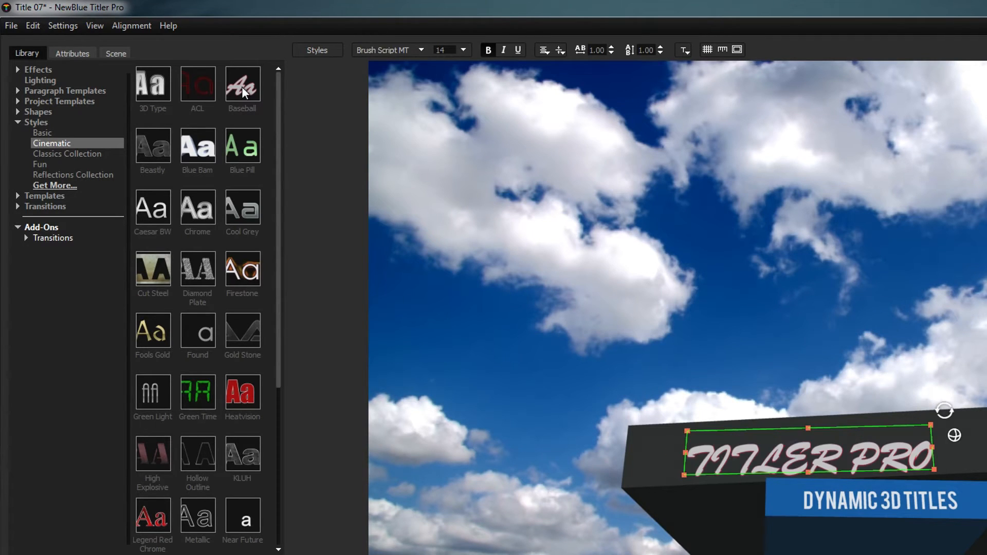
{"action": "left_click", "coordinate": [197, 146]}
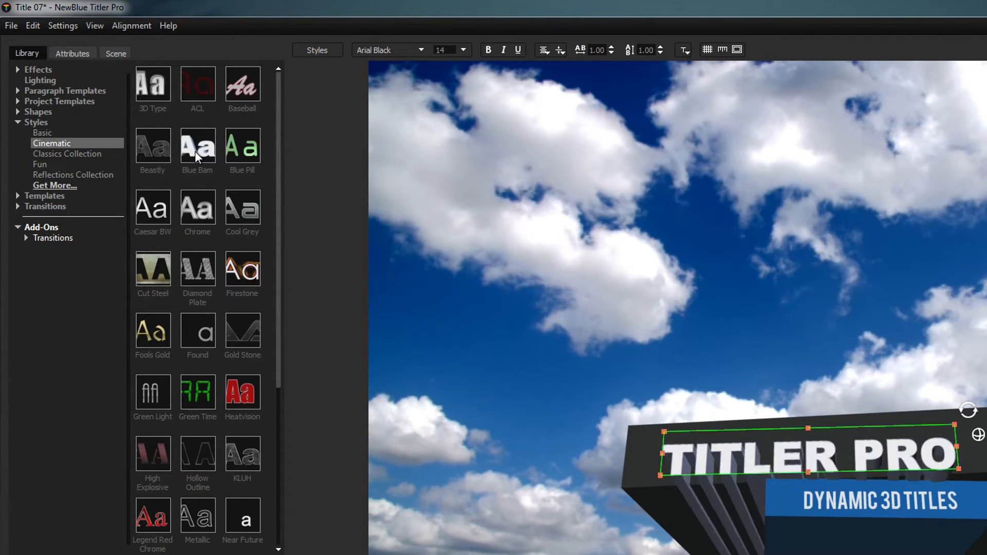
{"action": "left_click", "coordinate": [43, 133]}
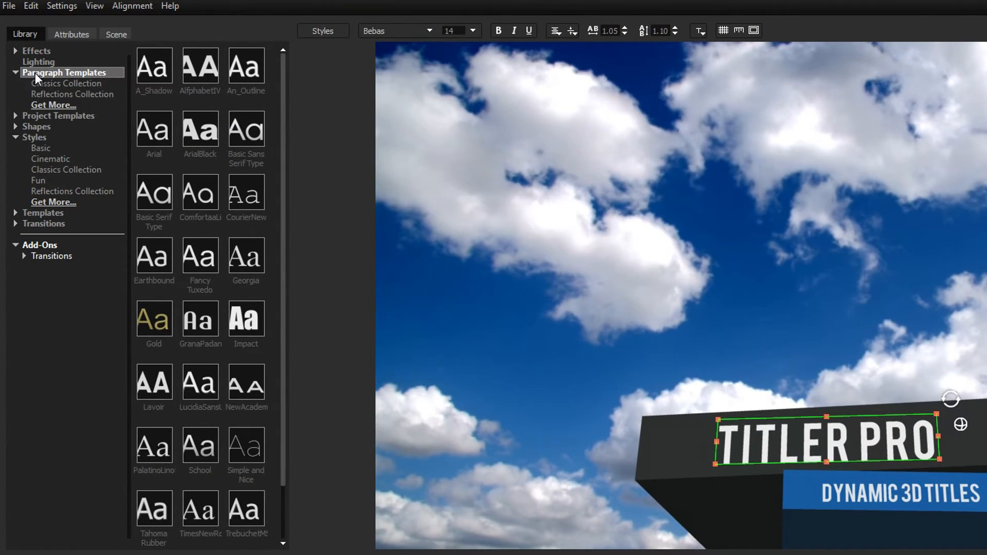
Browse Project Templates and Shapes, then add a Popup transition to the TITLER PRO track.
{"action": "left_click", "coordinate": [59, 116]}
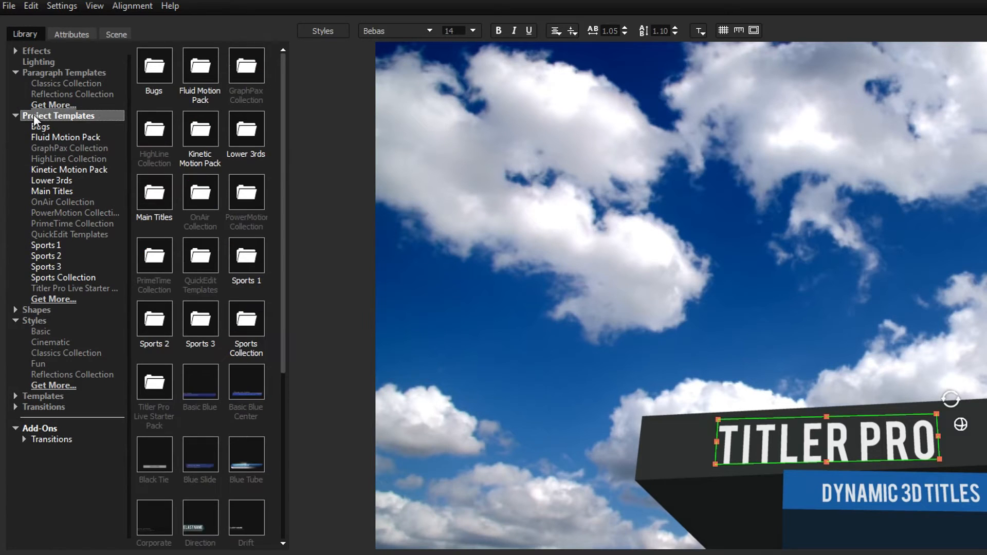
{"action": "left_click", "coordinate": [36, 311]}
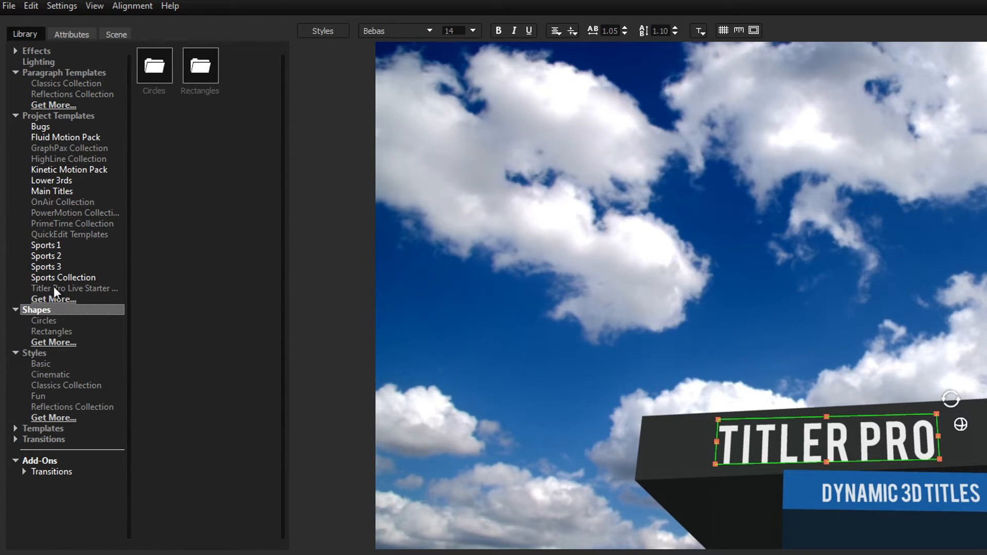
{"action": "left_click", "coordinate": [45, 320]}
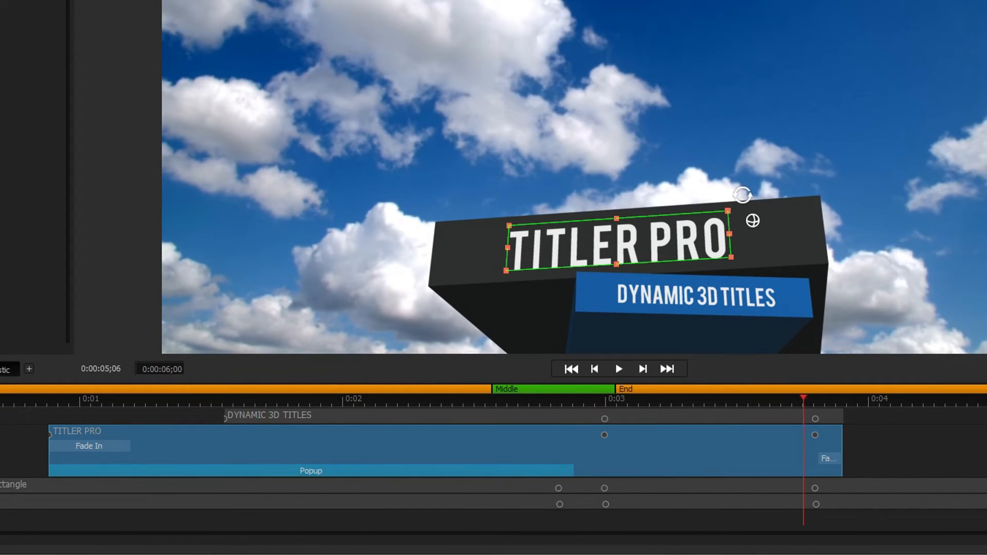
Add an ending Popup transition with the Spring Up preset on TITLER PRO and play it back.
{"action": "left_click", "coordinate": [85, 398]}
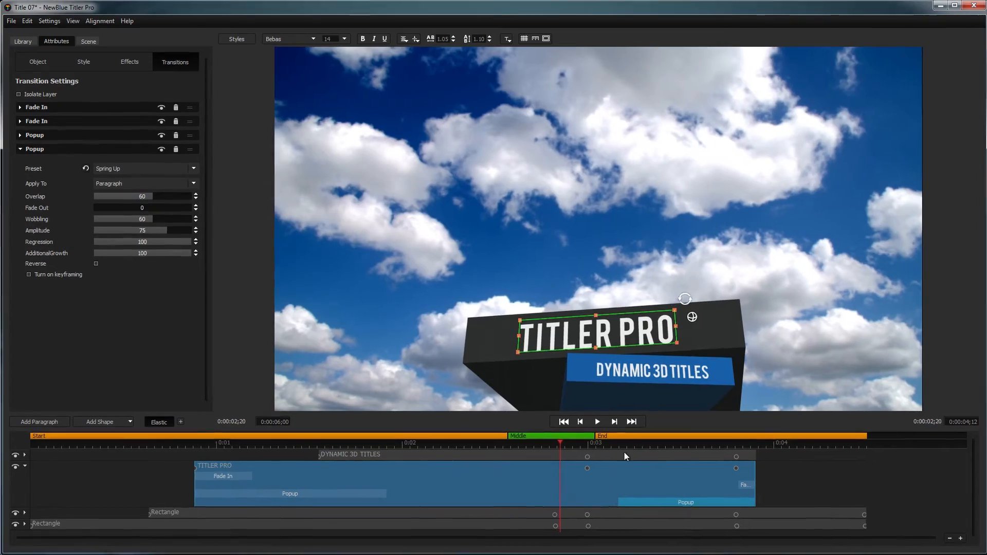
{"action": "left_click", "coordinate": [596, 421]}
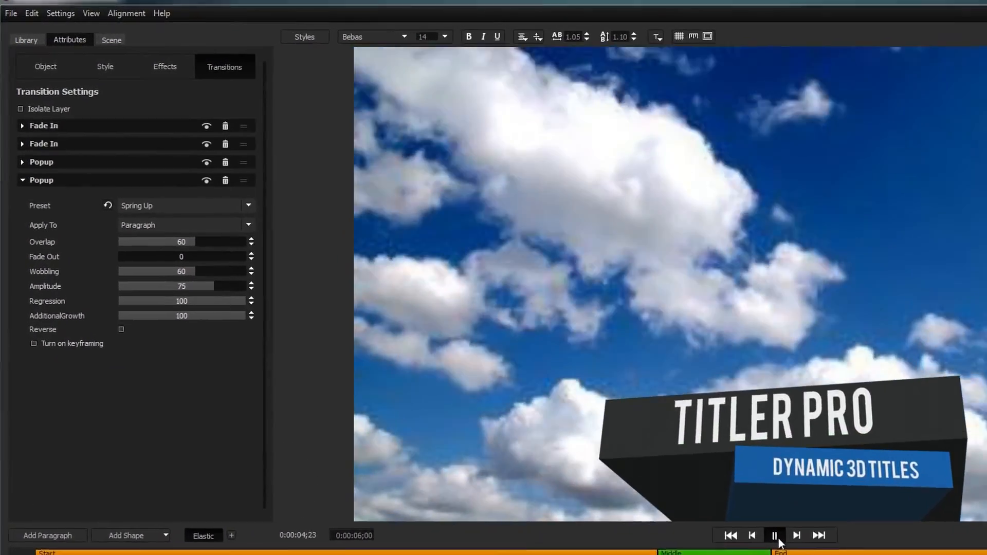
{"action": "left_click", "coordinate": [45, 67]}
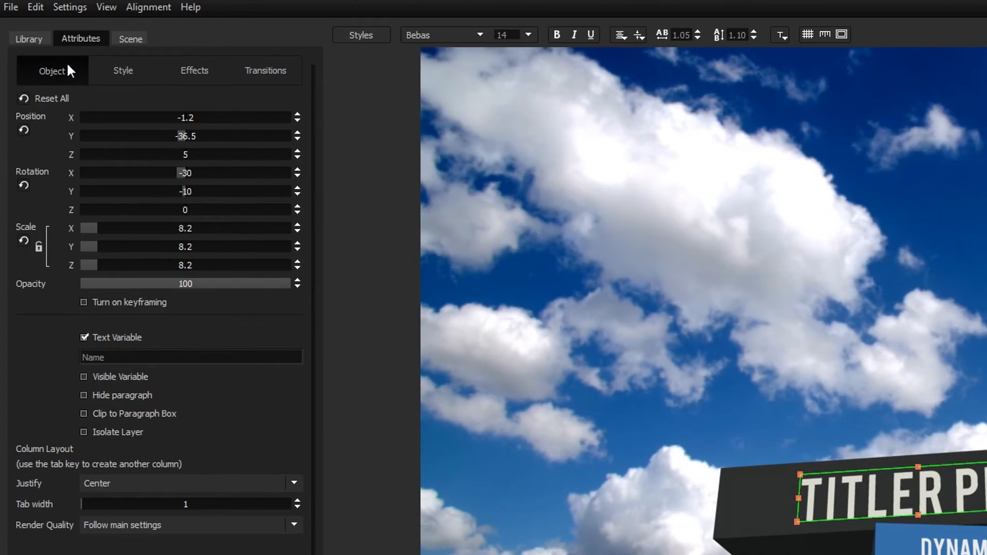
Expand the Popup transition entry under Attributes > Transitions for TITLER PRO.
{"action": "left_click", "coordinate": [84, 302]}
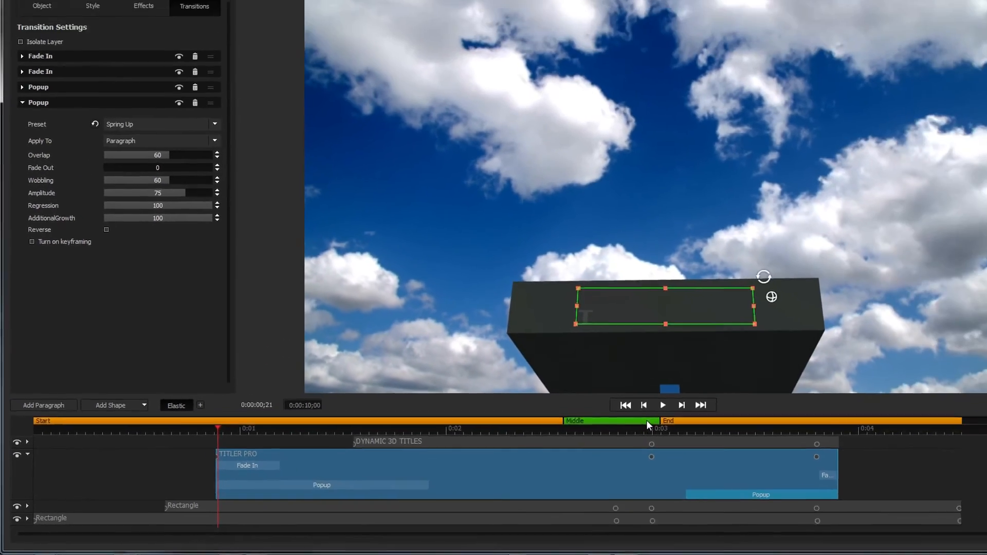
Preview the animation, drag the End marker earlier, and set Popup to Apply To Letter with keyframing on.
{"action": "left_click", "coordinate": [661, 405]}
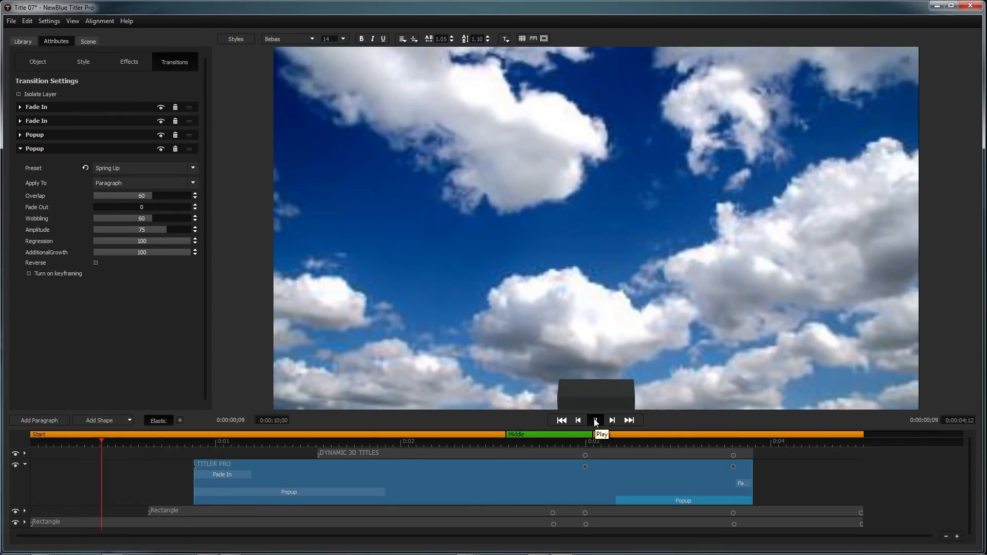
{"action": "left_click", "coordinate": [594, 420]}
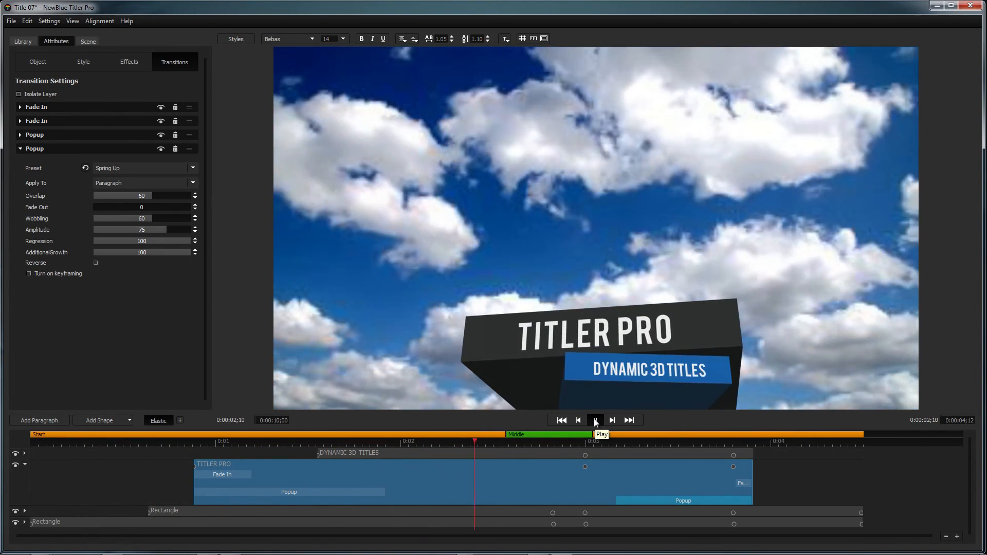
{"action": "left_click", "coordinate": [594, 420]}
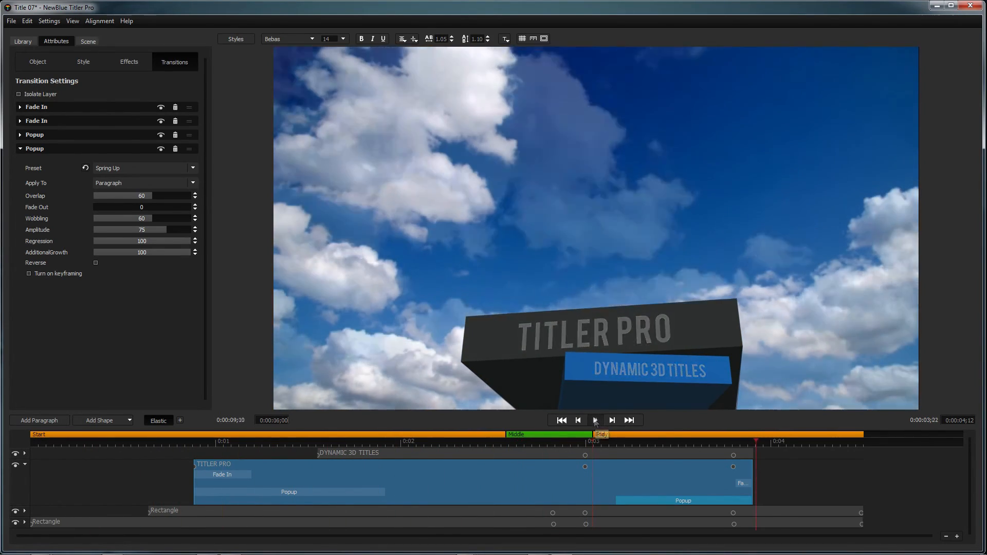
{"action": "left_click", "coordinate": [595, 420]}
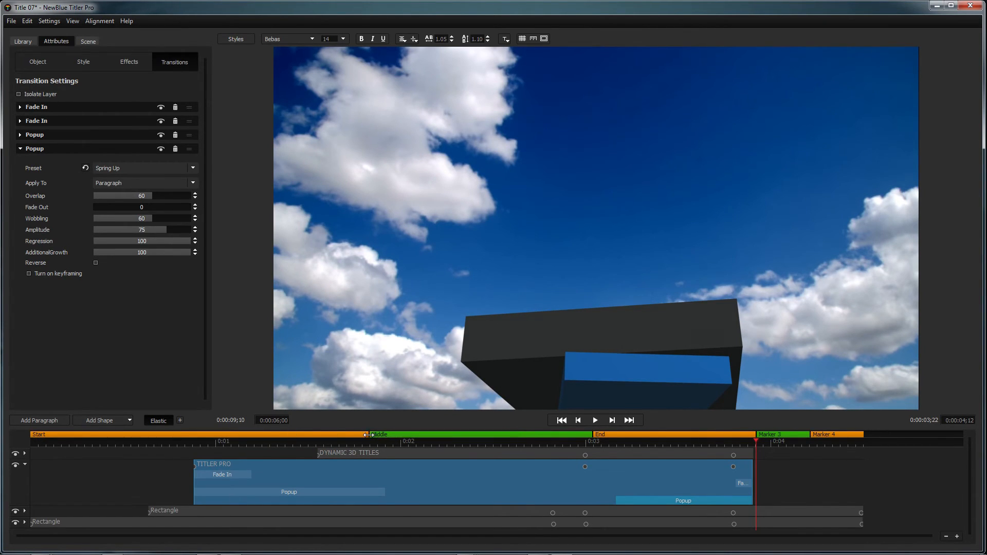
{"action": "left_click_drag", "start_coordinate": [375, 434], "coordinate": [525, 434]}
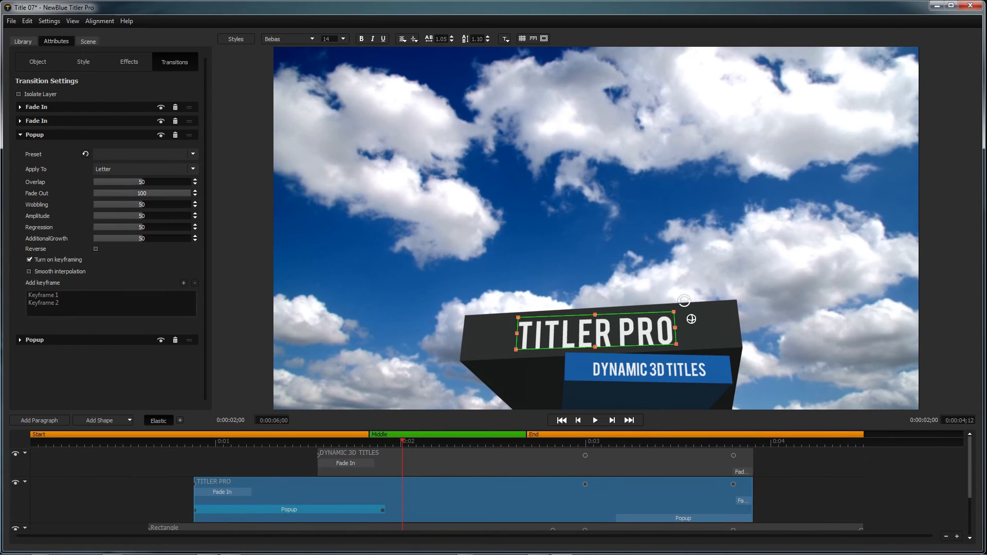
Keyframe Light 1's direction from near the start of the animation in the Scene tab.
{"action": "left_click", "coordinate": [87, 41]}
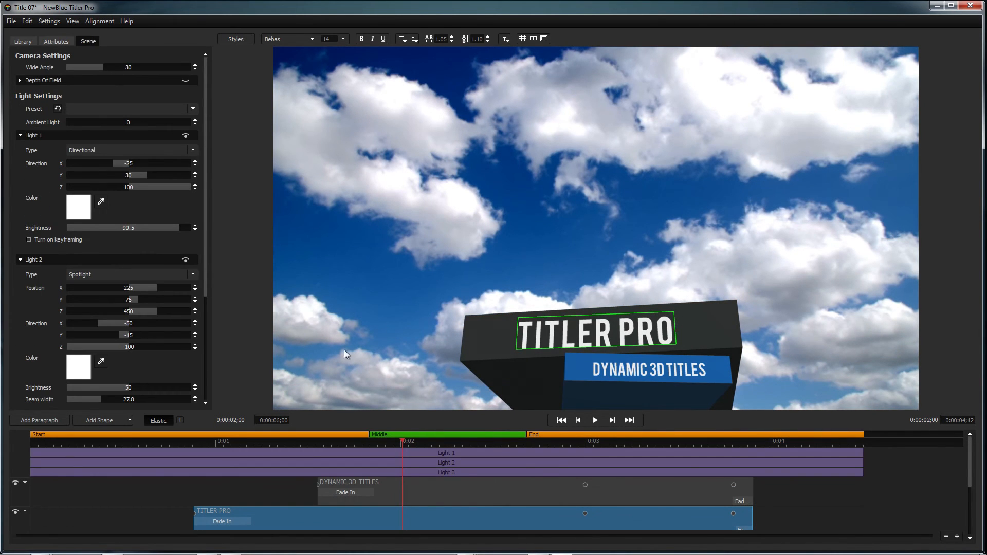
{"action": "left_click", "coordinate": [28, 240]}
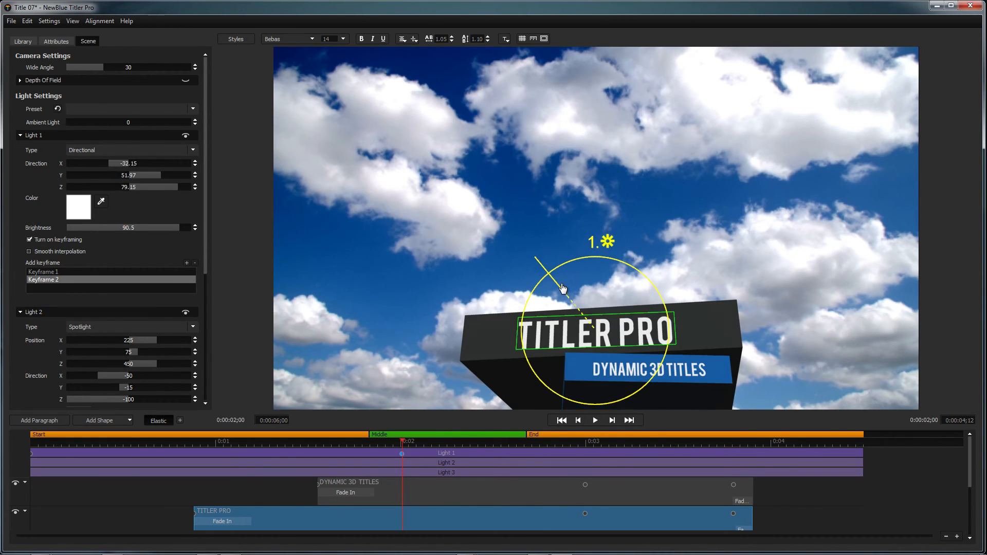
{"action": "left_click", "coordinate": [128, 448]}
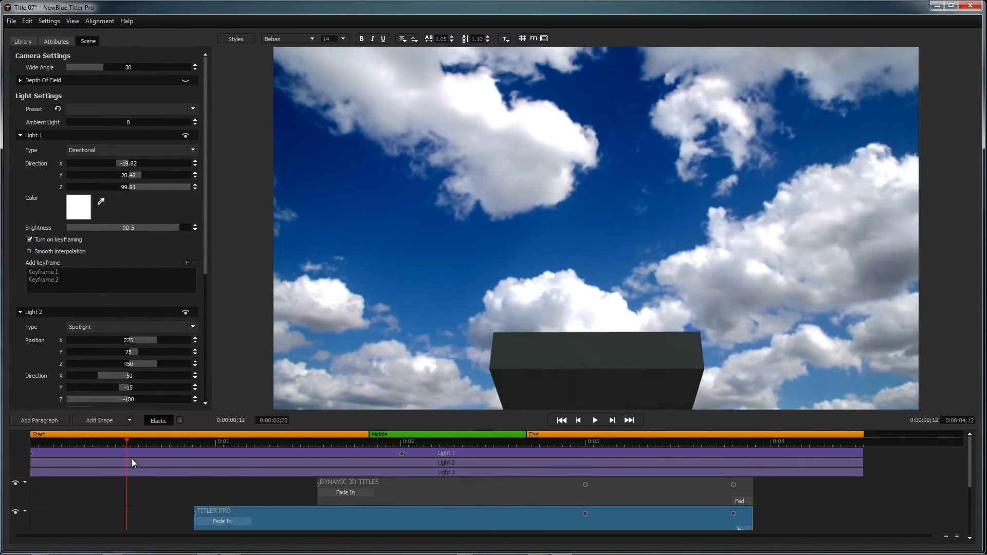
{"action": "left_click", "coordinate": [401, 443]}
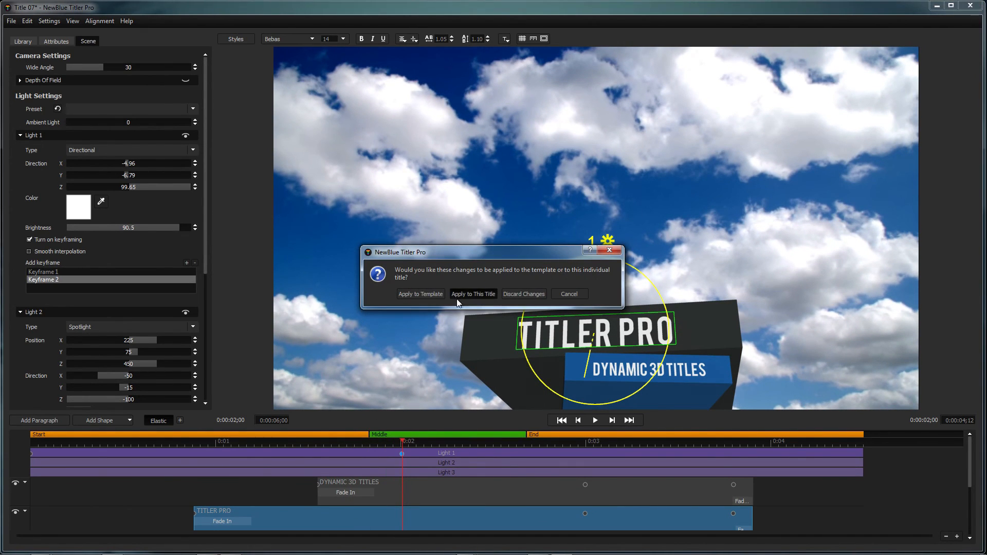
Close Titler with Apply to This Title and play the title over clouds in Final Cut Pro.
{"action": "left_click", "coordinate": [472, 294]}
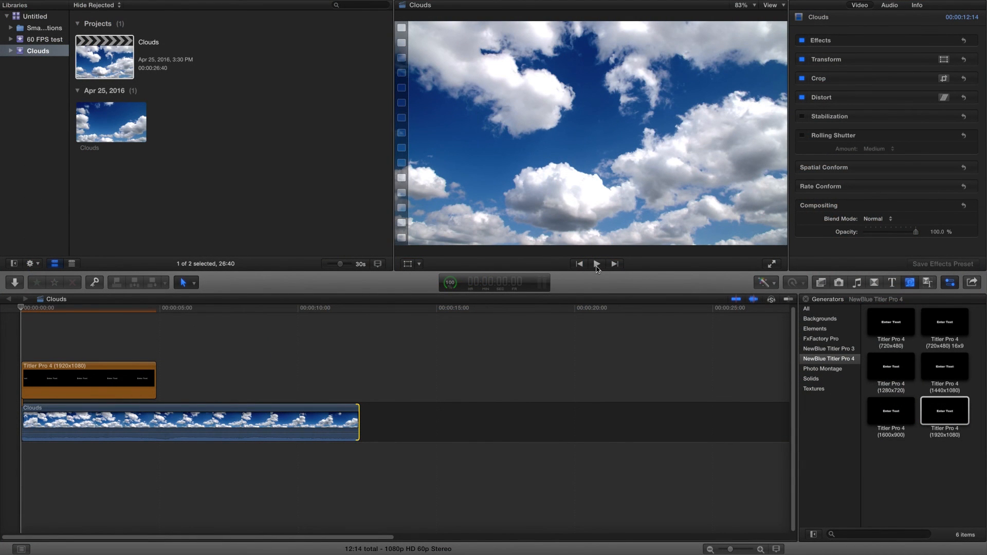
{"action": "left_click", "coordinate": [596, 263]}
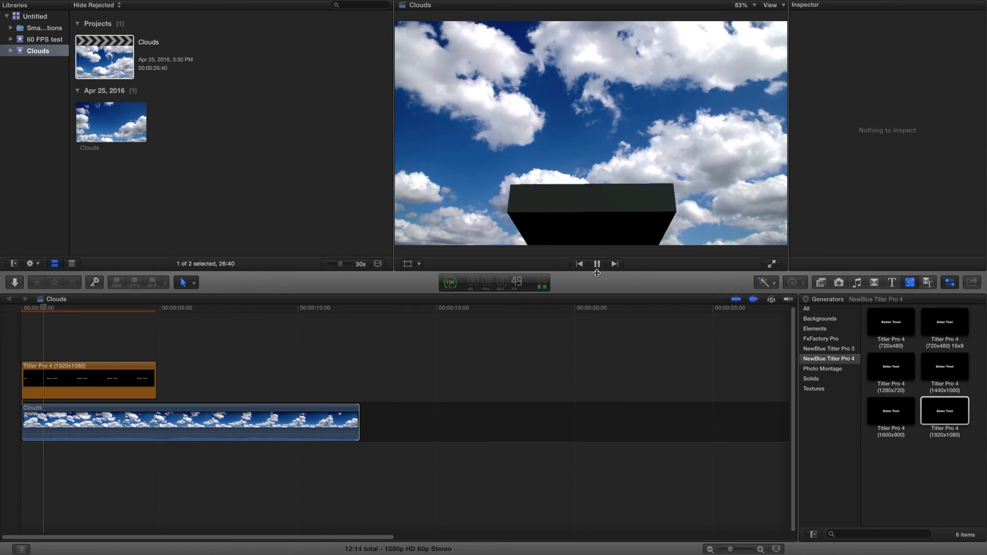